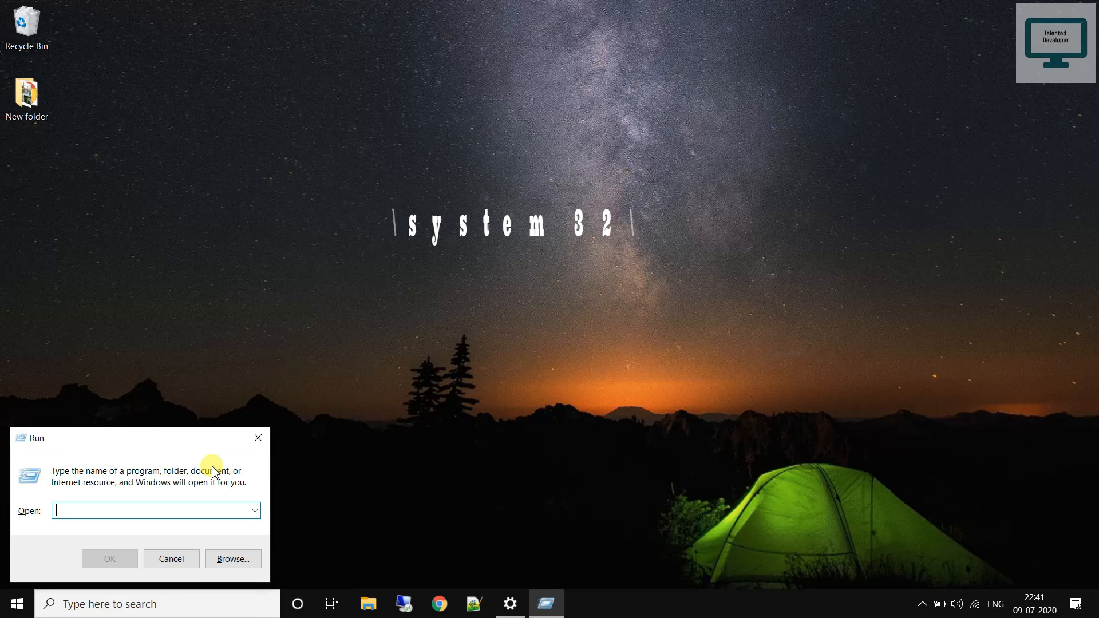
Step: Run C:\Windows\system32\ctfmon.exe, then search 'teamViewer' to confirm search returns TeamViewer
type("C:\\Windows\\system32\\ctfmon.exe")
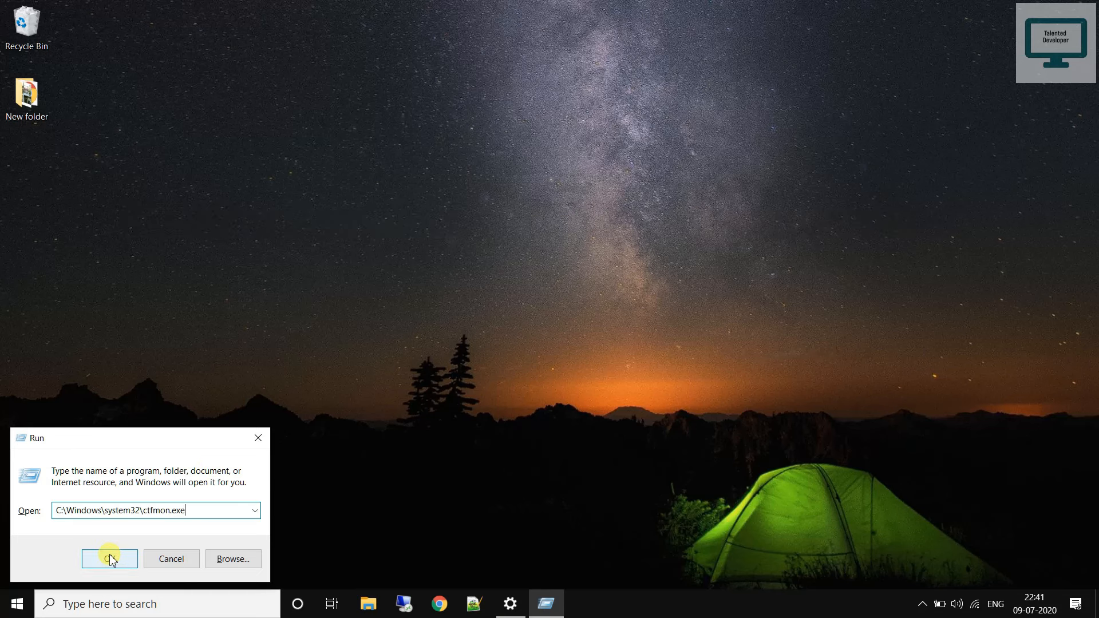
left_click(110, 558)
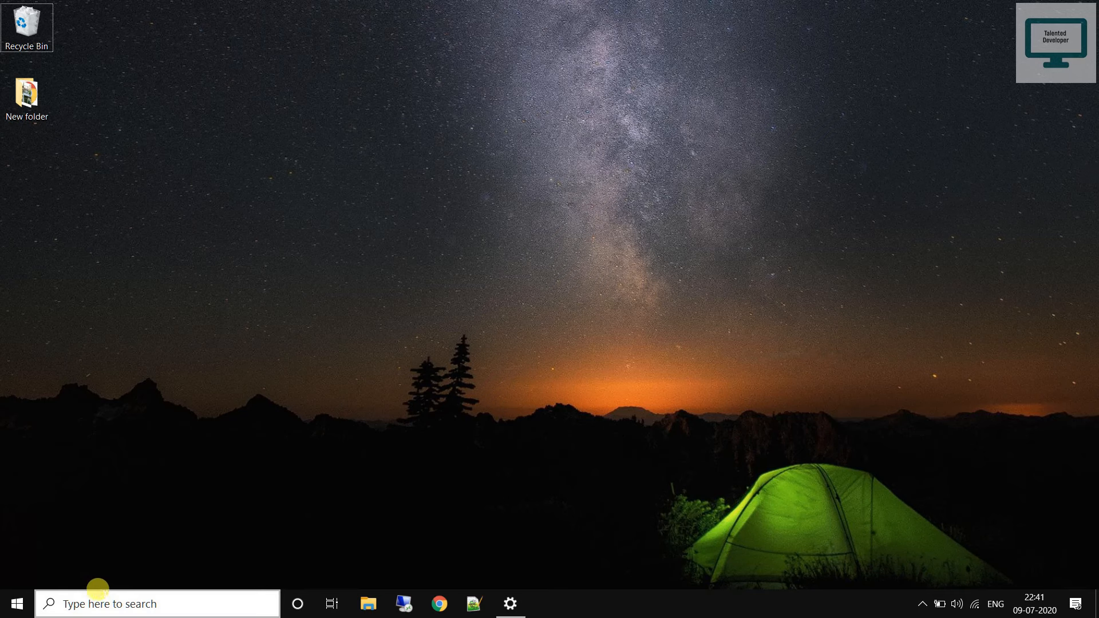
left_click(105, 603)
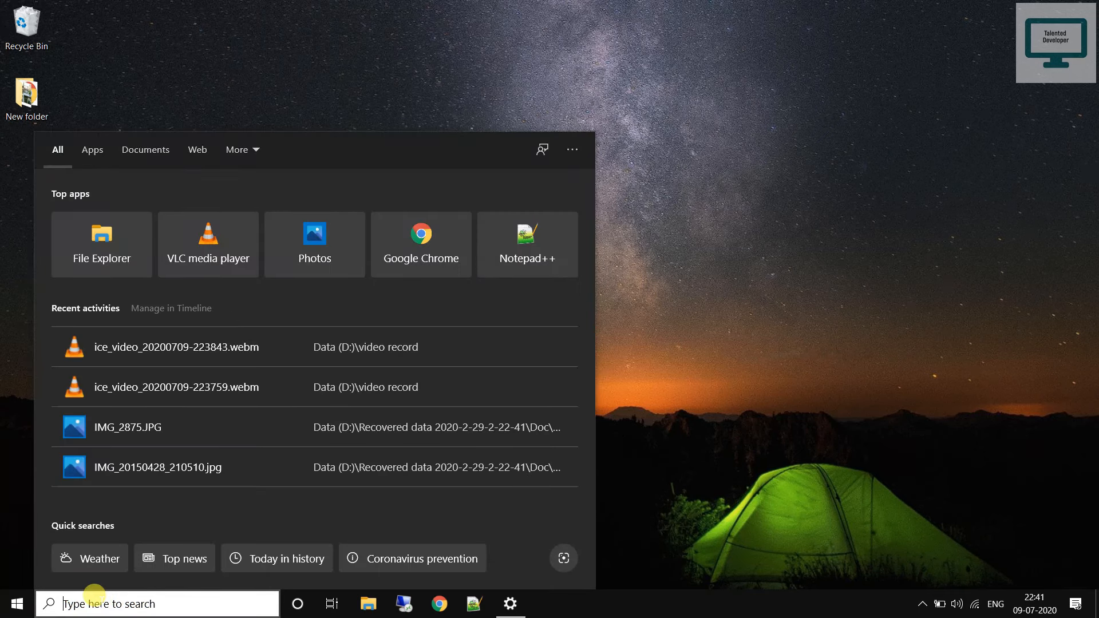
type("teamViewer")
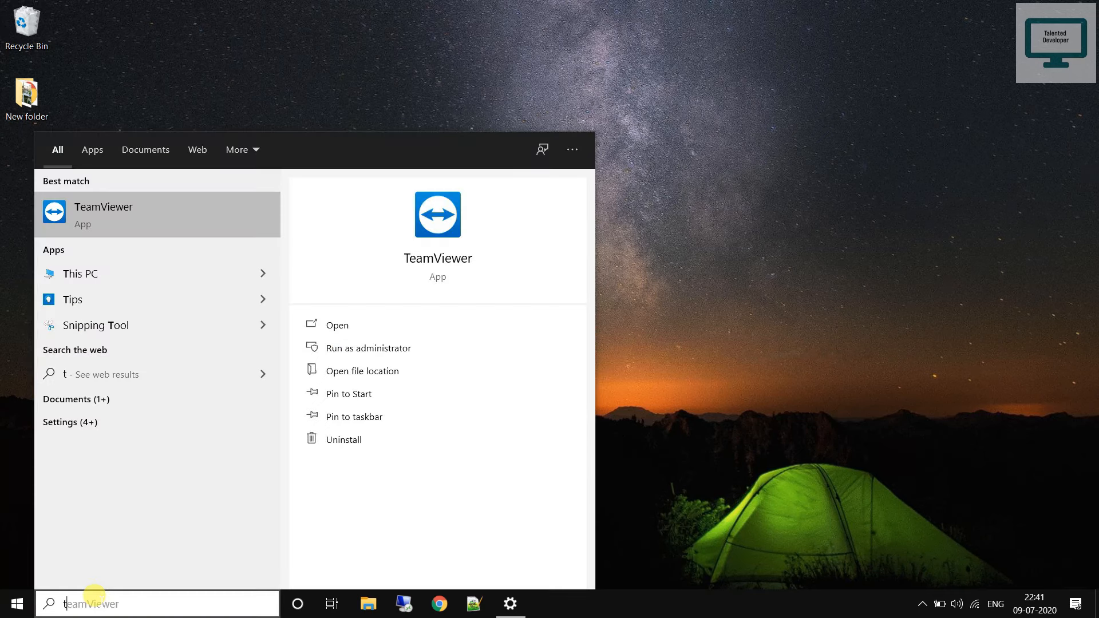